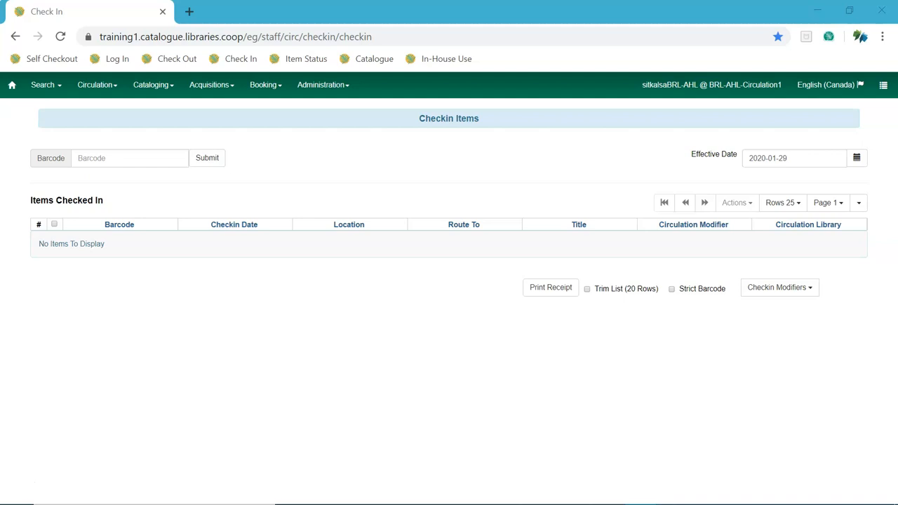
text(3518020022001)
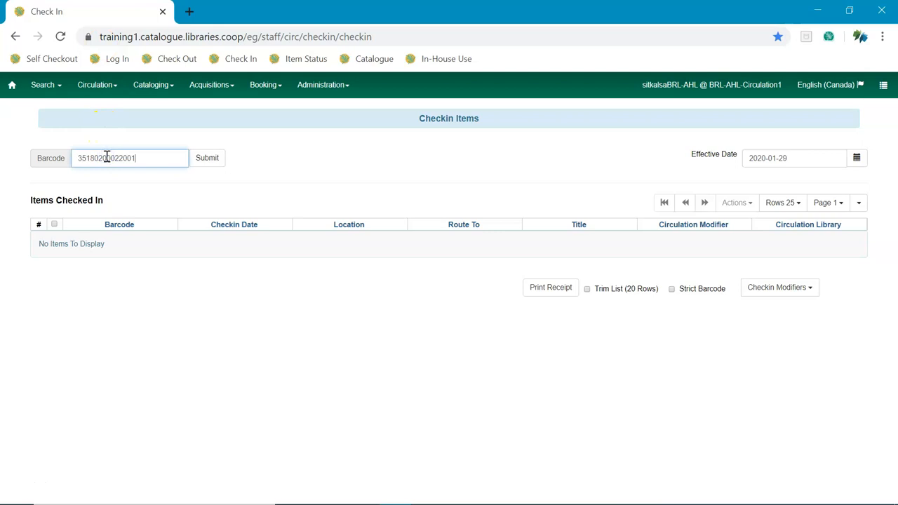
click(207, 158)
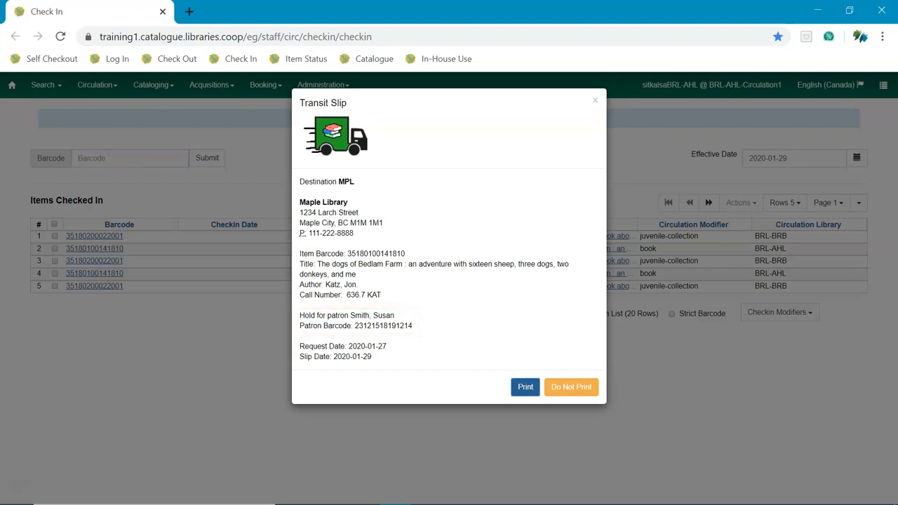
mouse_move(525, 387)
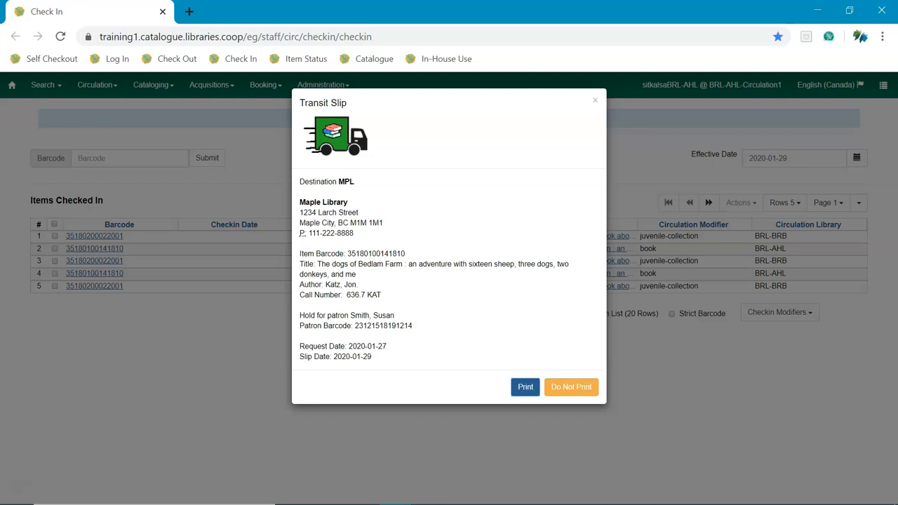
- Dismiss the transit slip for The dogs of Bedlam Farm bound for Maple Library
click(571, 388)
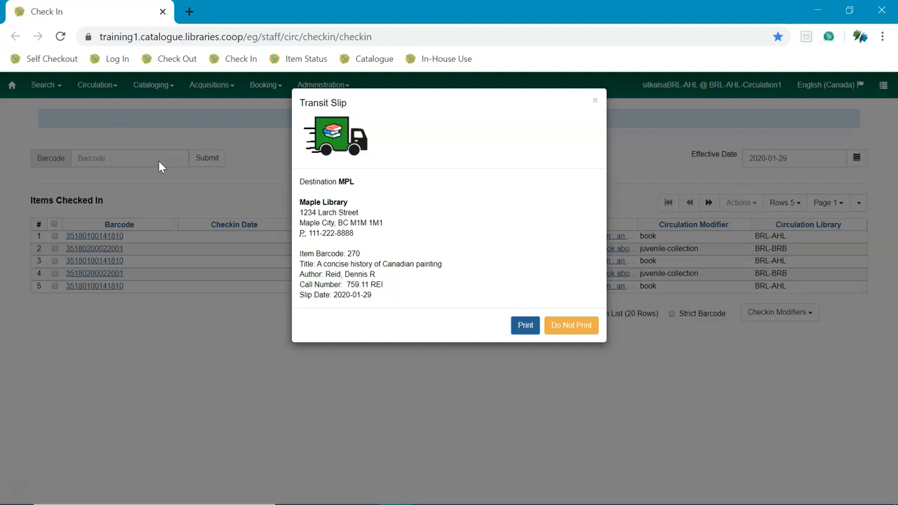
- Reach the Transit List via Administration > Local Administration from the staff home page
click(570, 325)
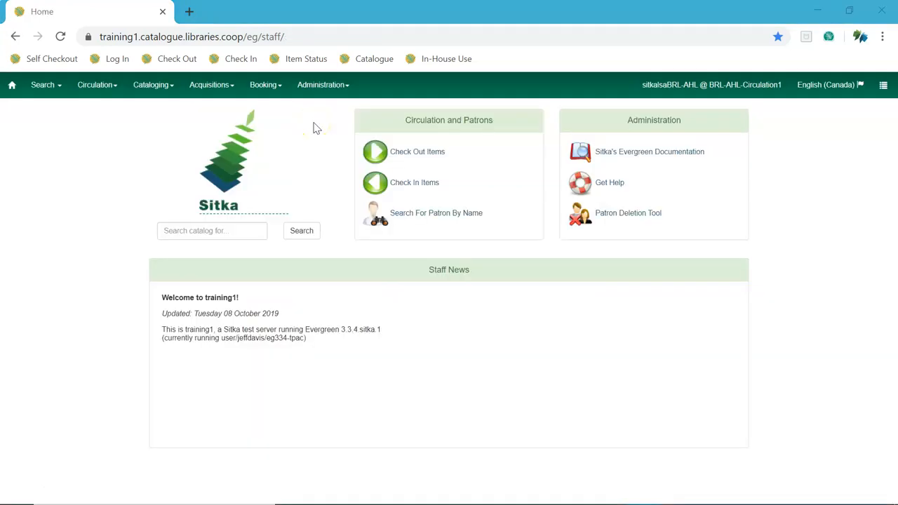
click(323, 86)
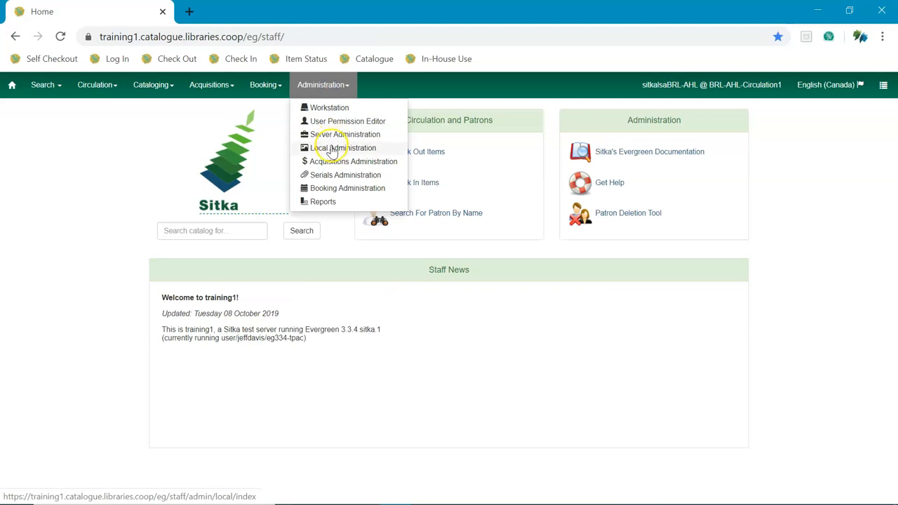
click(344, 147)
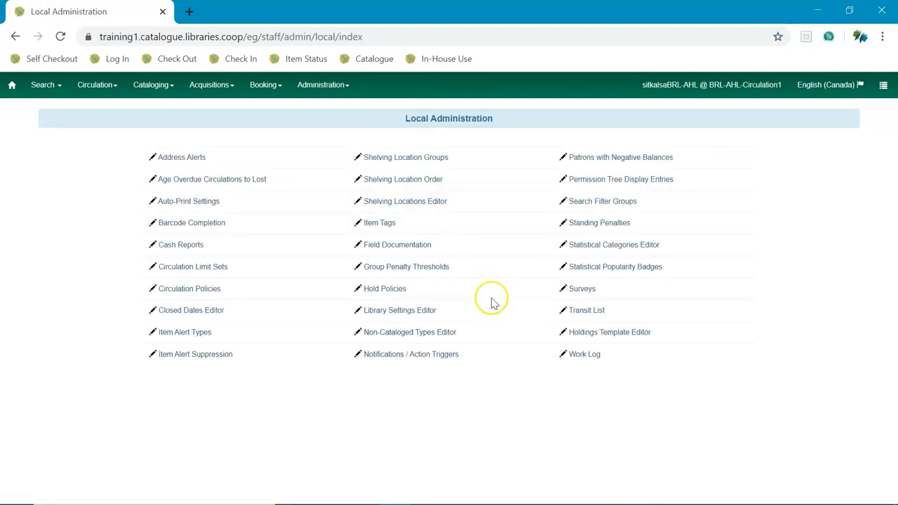
click(587, 310)
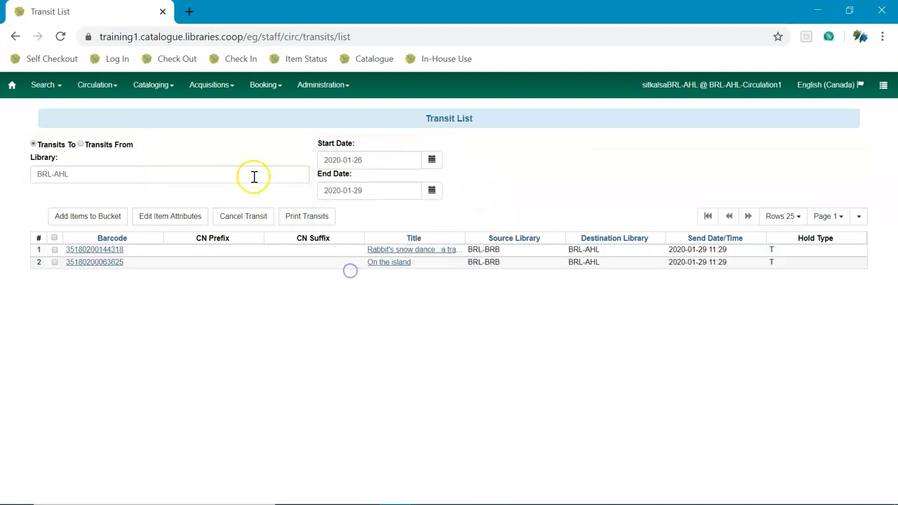
- Switch the Transit List to Transits From, showing six outgoing transits
click(80, 143)
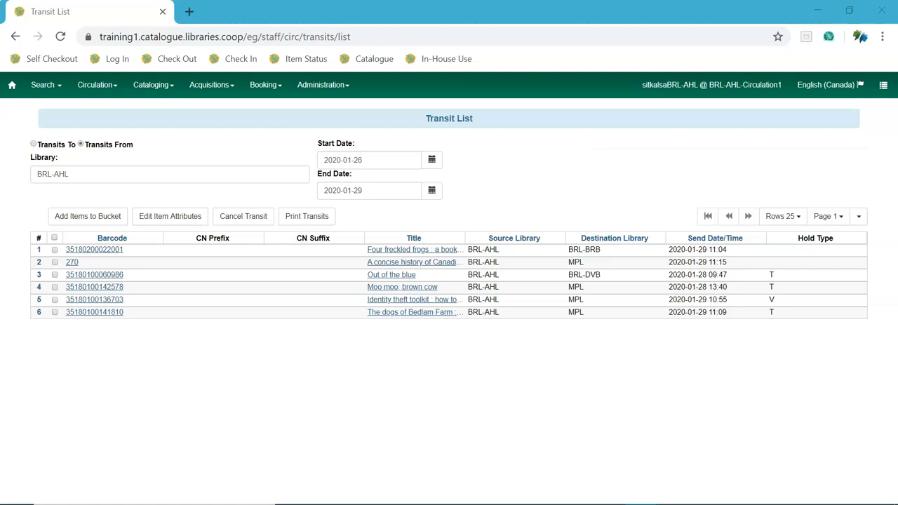
mouse_move(16, 247)
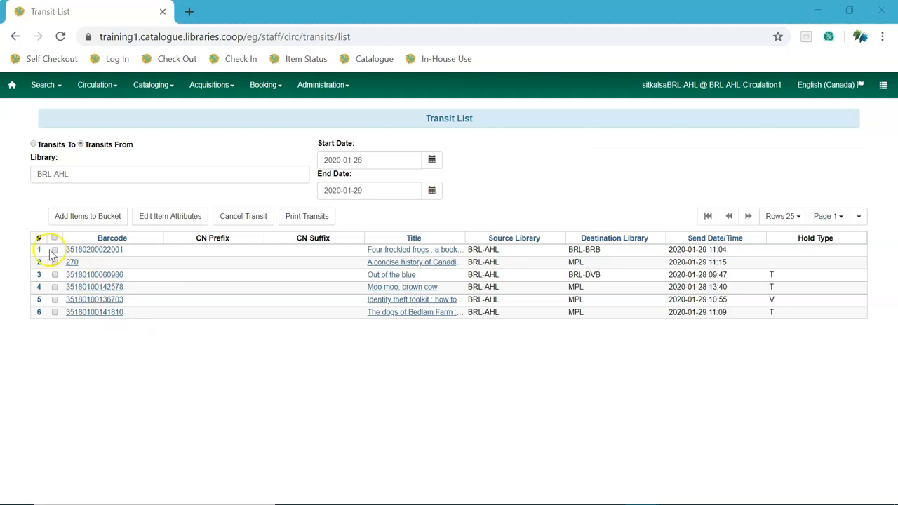
click(53, 250)
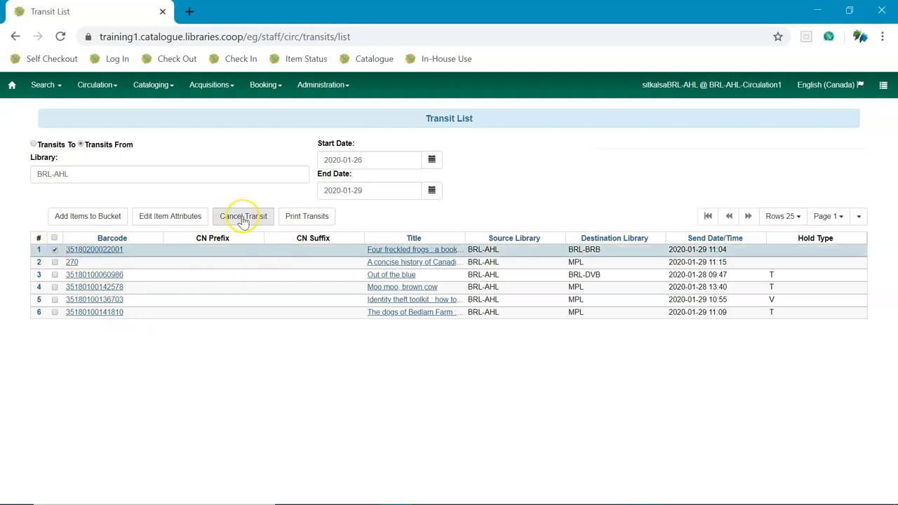
click(243, 216)
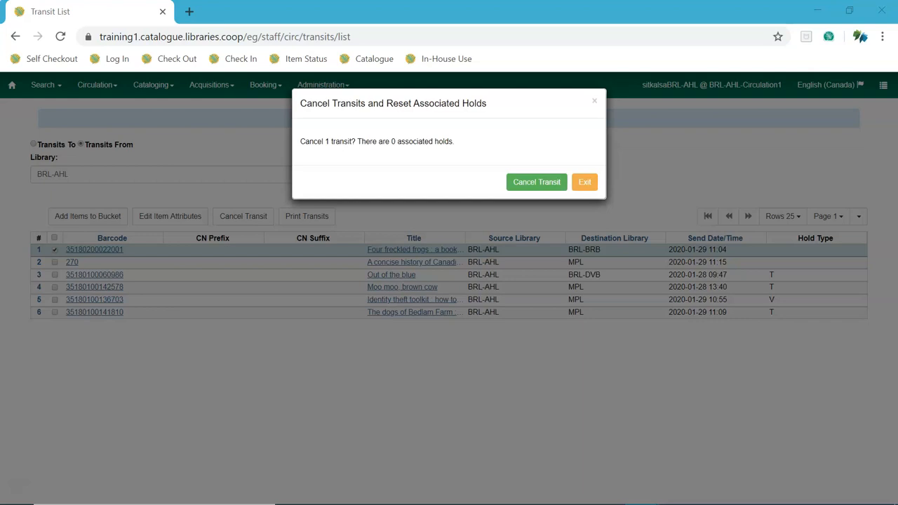
mouse_move(536, 183)
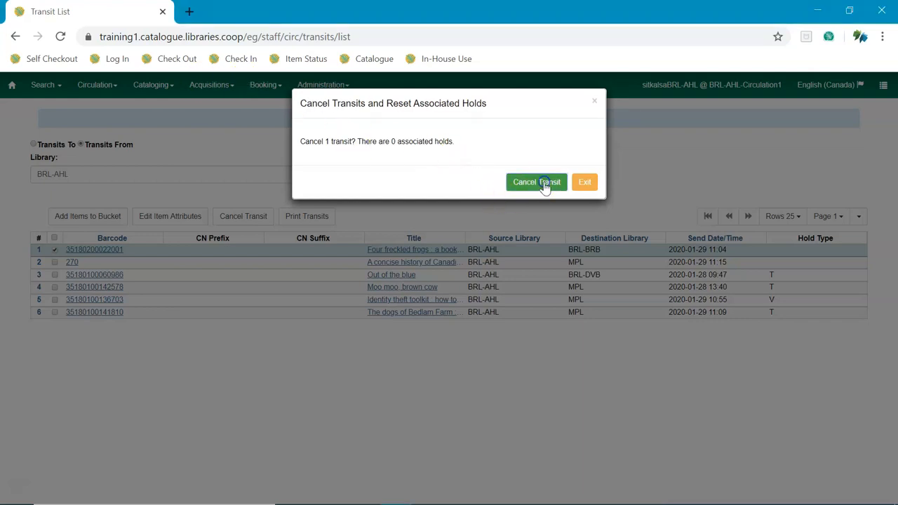
click(536, 182)
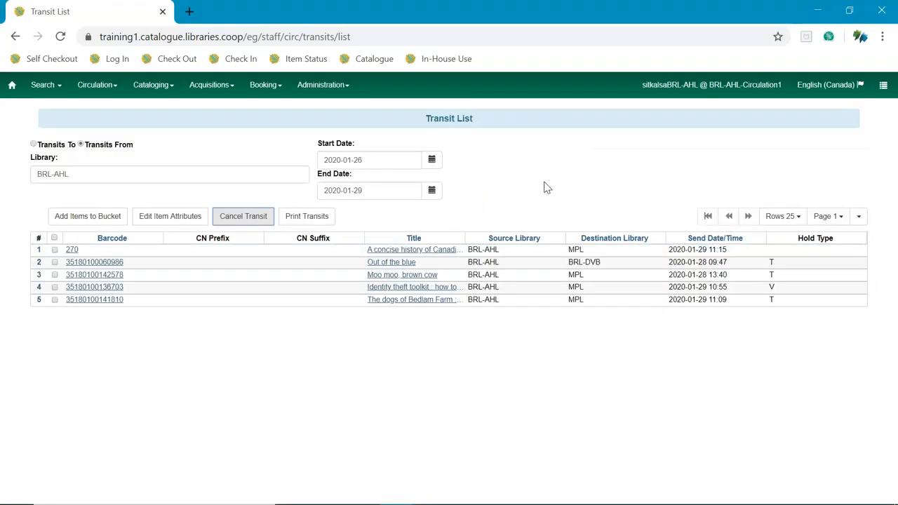